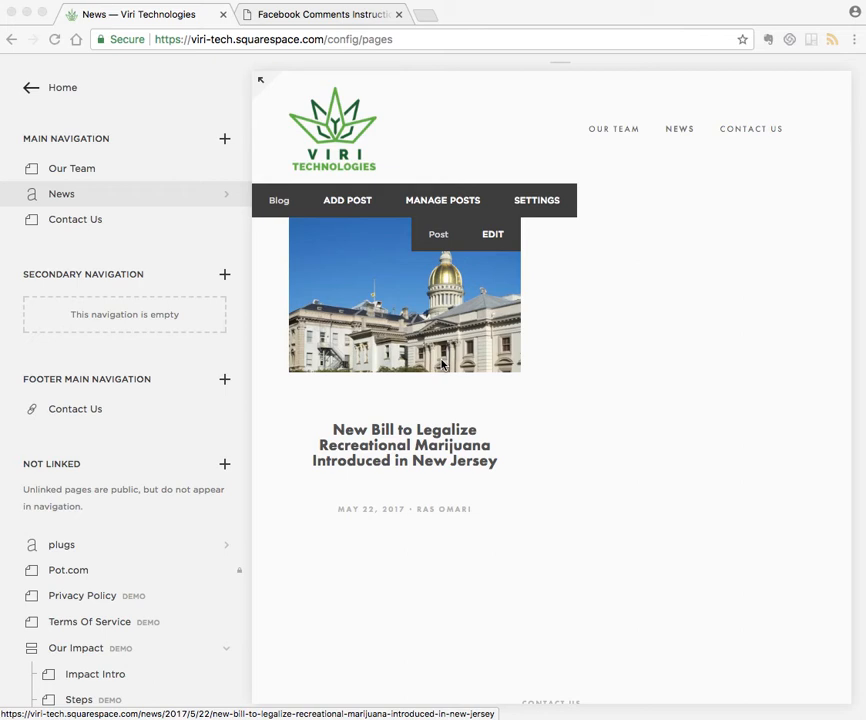
mouse_move(376, 436)
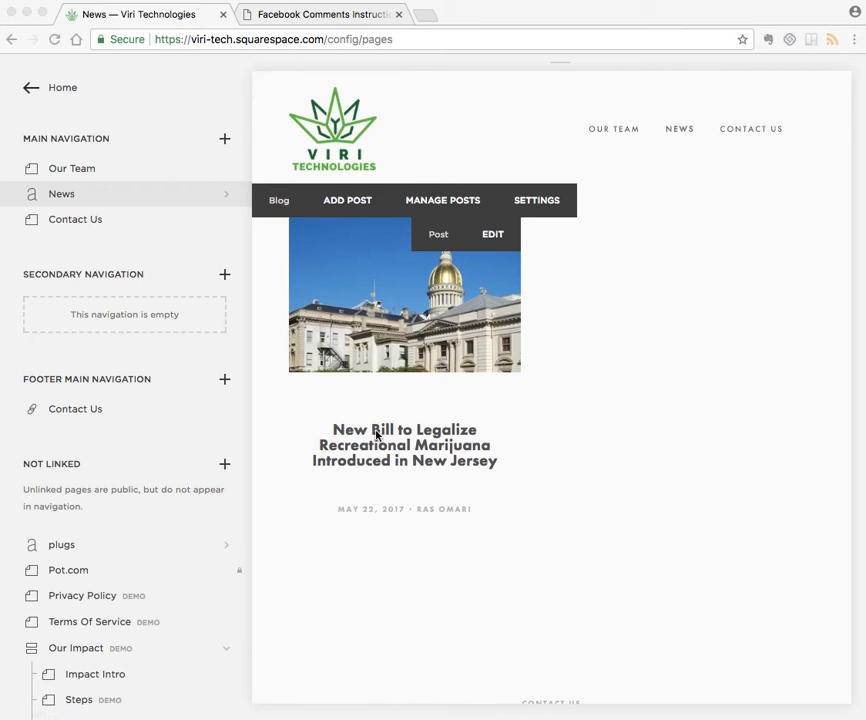
mouse_move(224, 468)
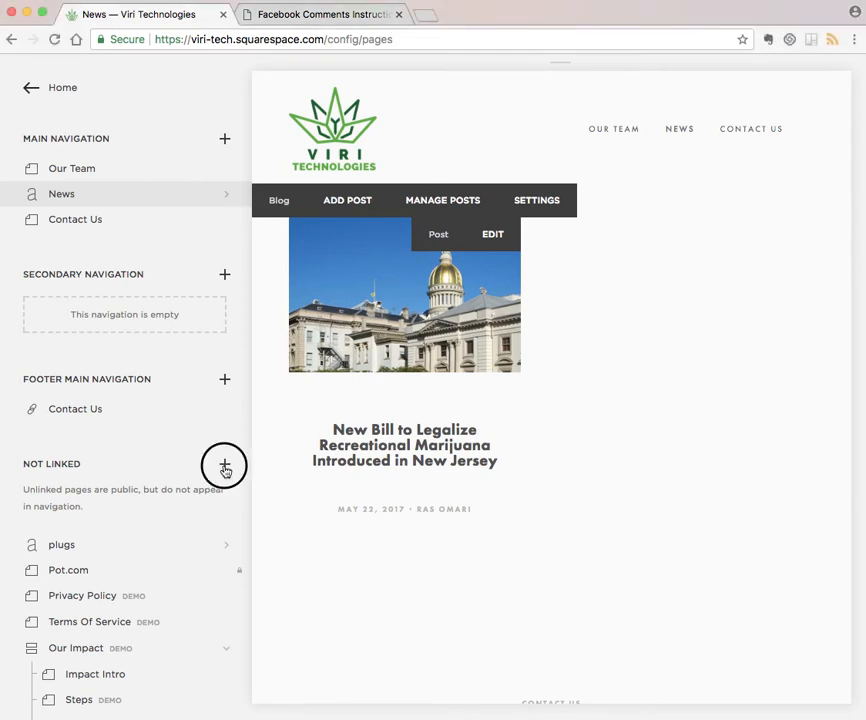
- Upload plugin-facebook-comments.js via a temporary Link item's Files picker, then discard the link
click(224, 468)
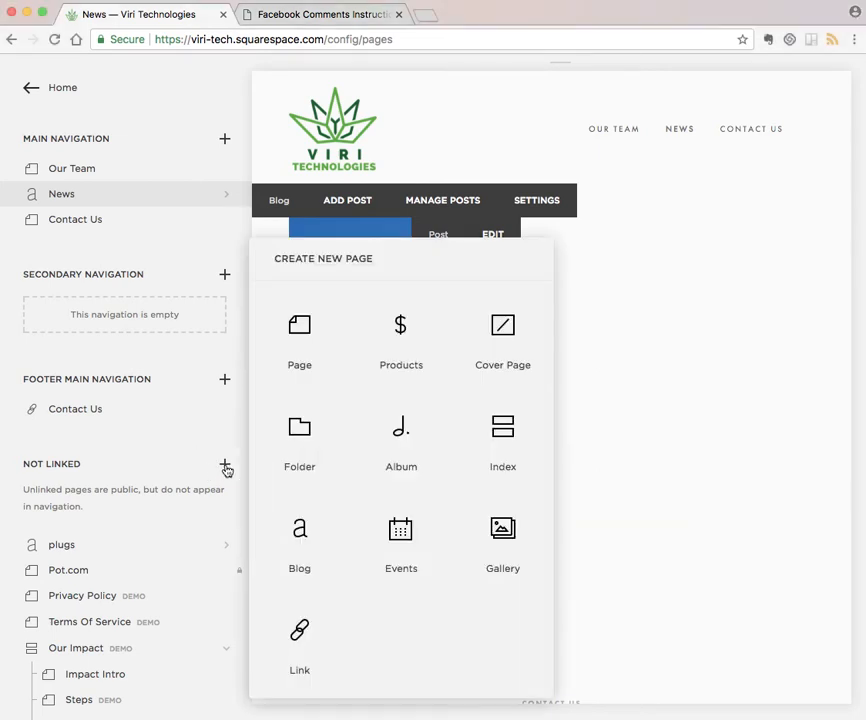
click(300, 644)
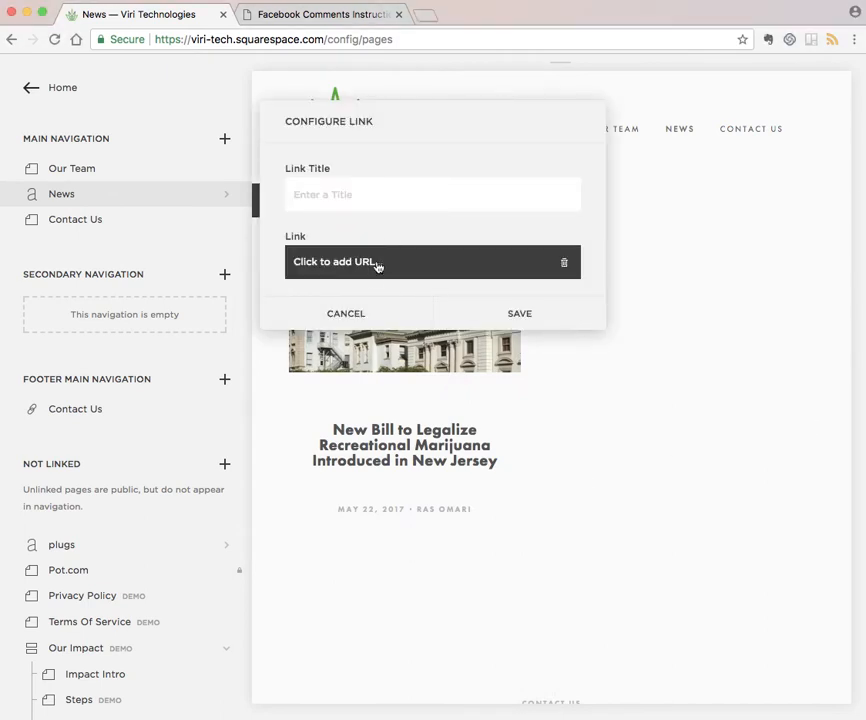
click(336, 260)
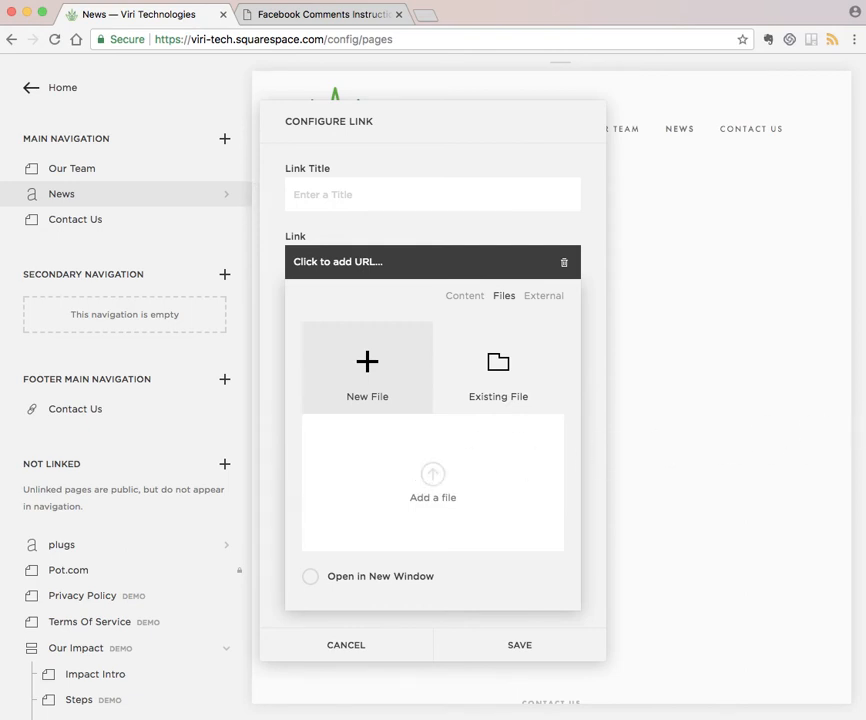
click(432, 496)
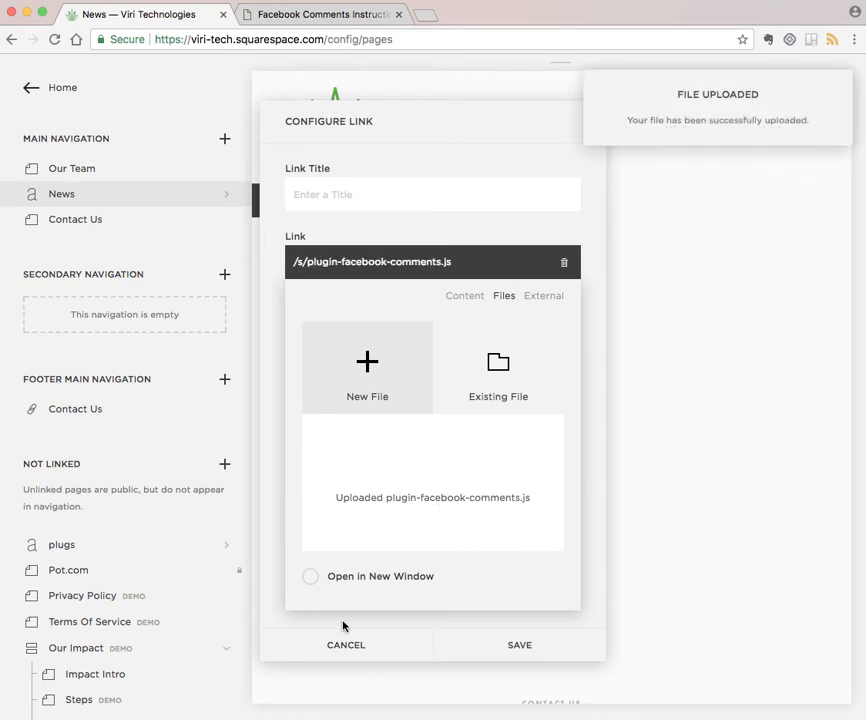
click(498, 376)
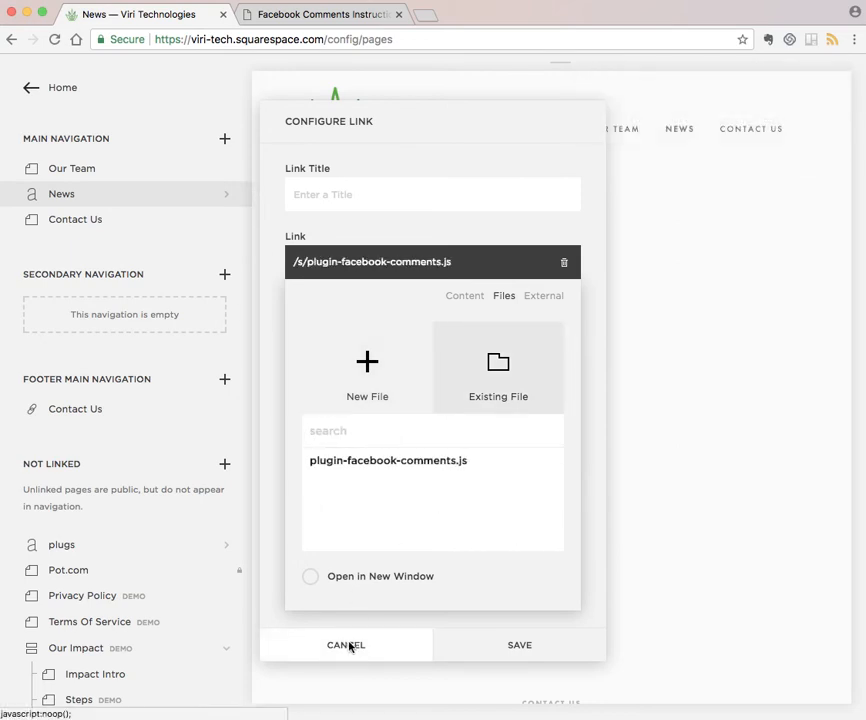
click(346, 644)
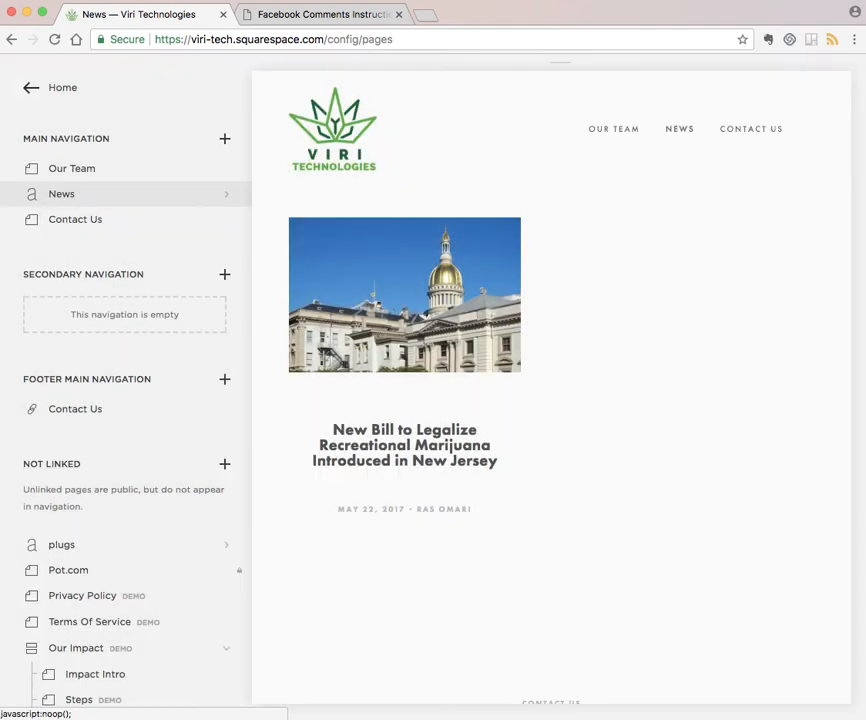
- Keep the Light colour scheme, order comments Newest and show 5 comments in the generated code
click(320, 14)
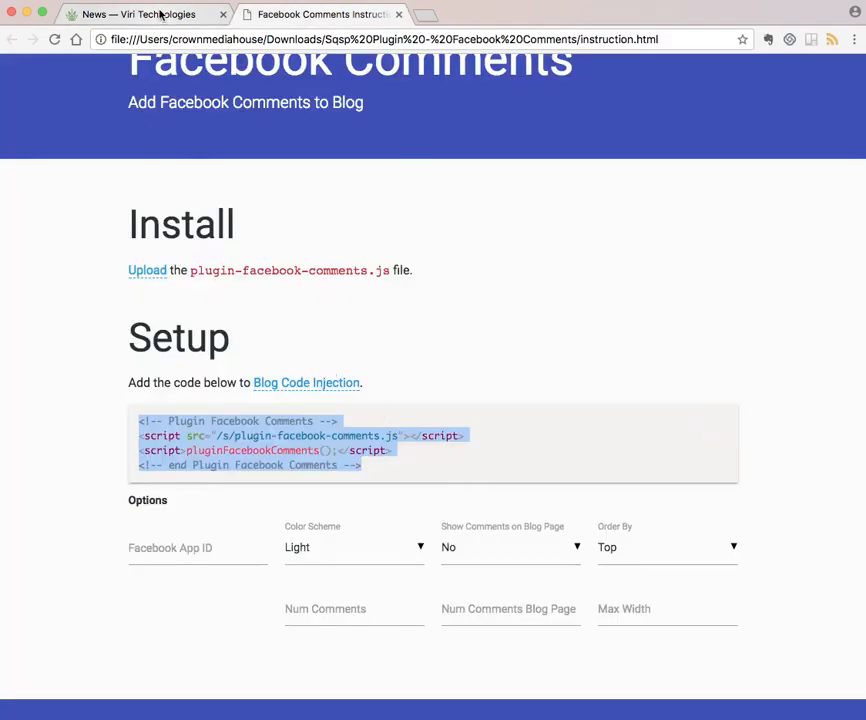
mouse_move(144, 14)
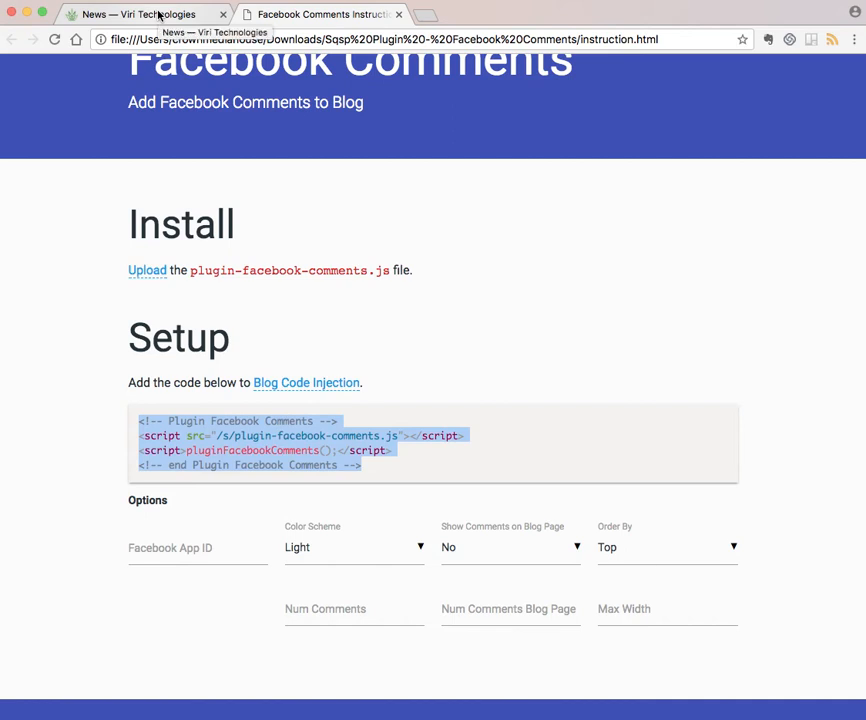
mouse_move(392, 556)
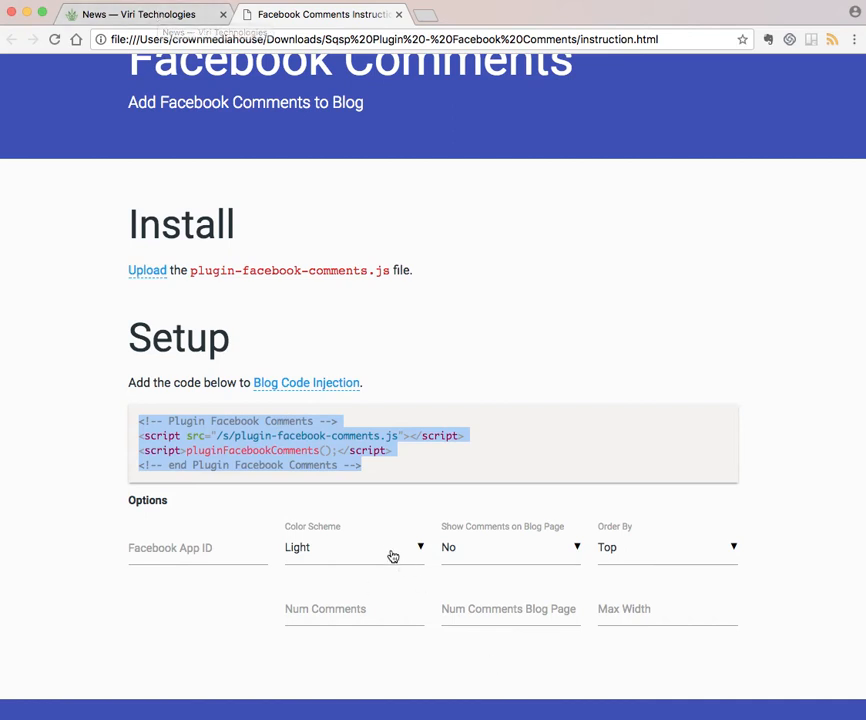
mouse_move(604, 552)
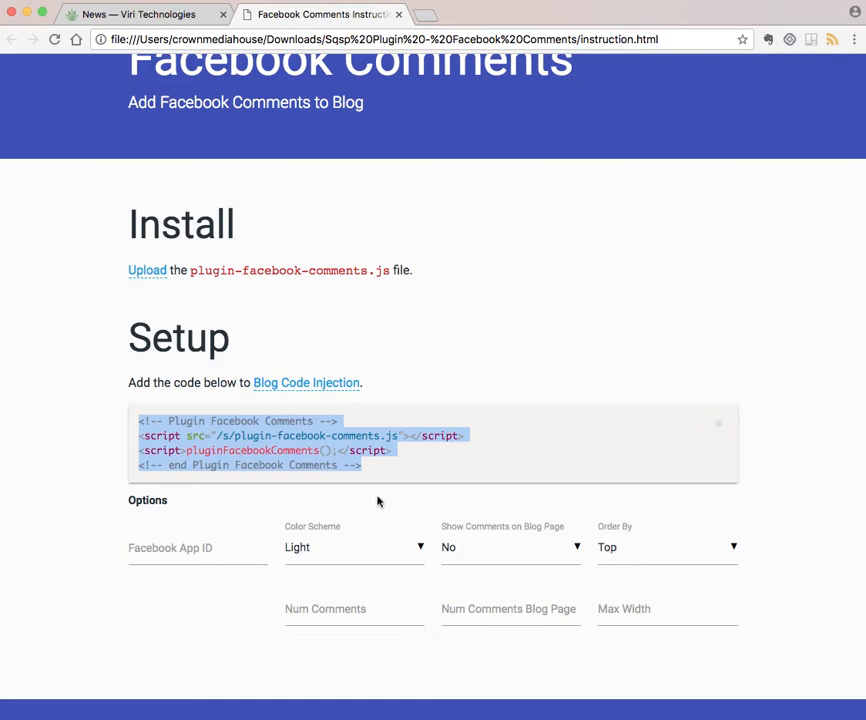
click(352, 548)
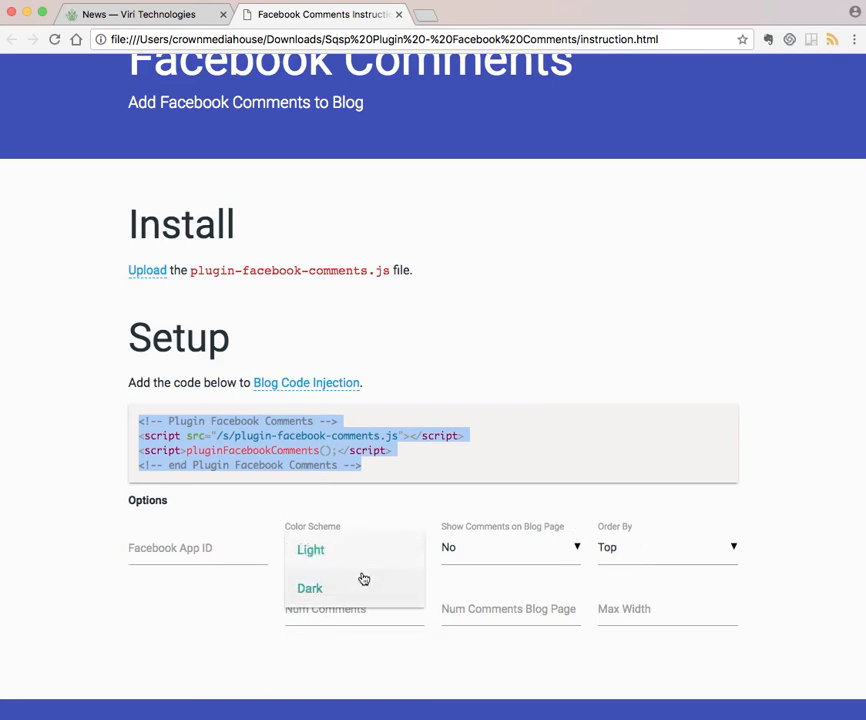
click(312, 548)
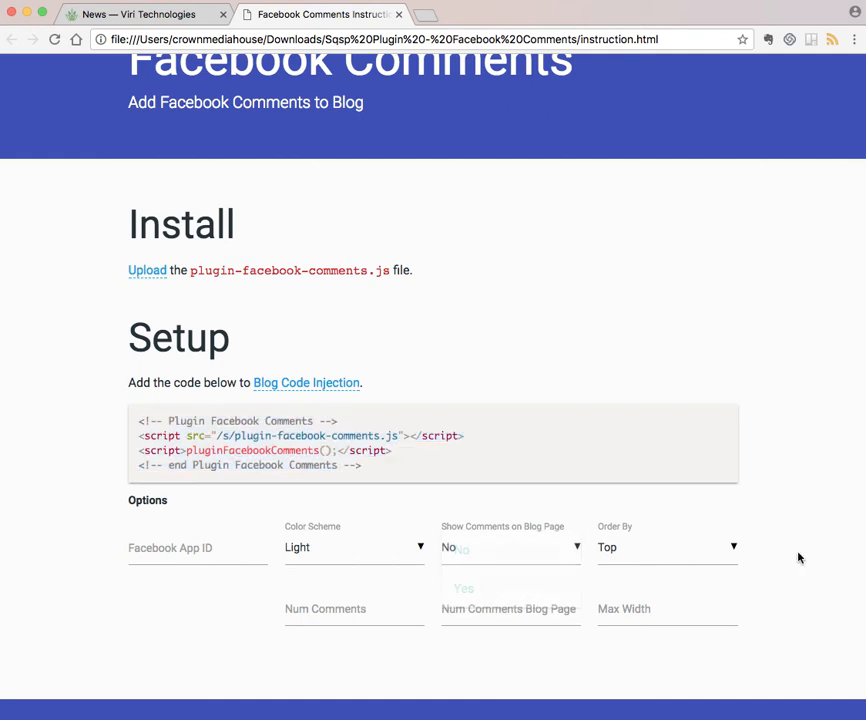
click(668, 548)
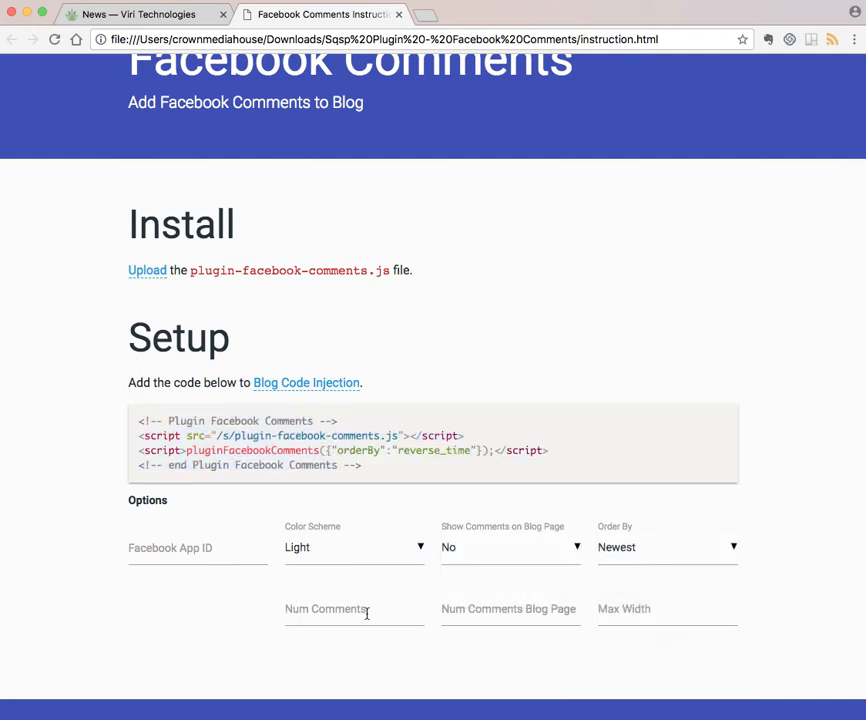
text(5)
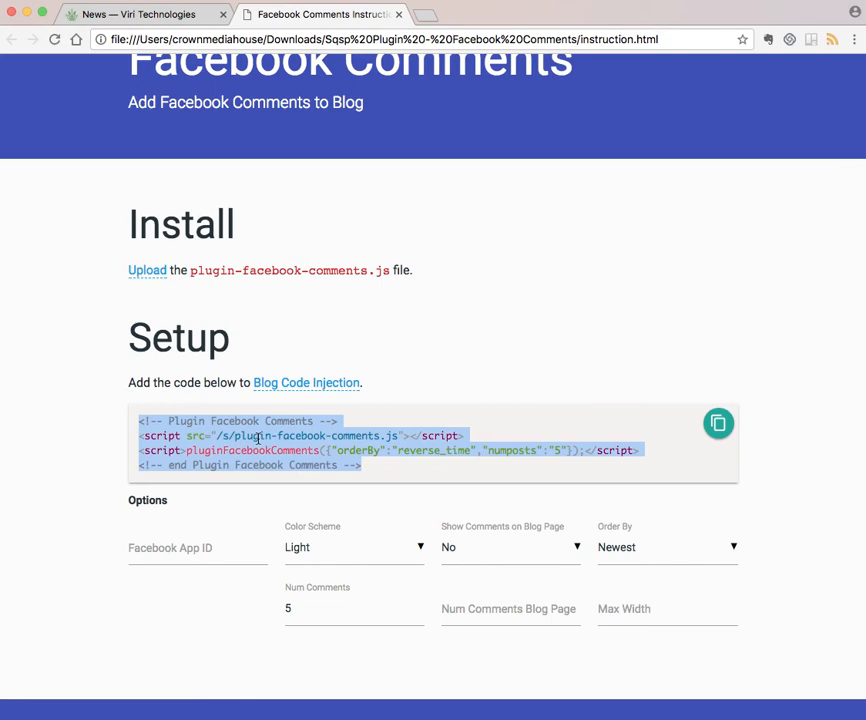
- Paste the '<!-- Plugin Facebook Comments -->' code into the News blog's Page Header Code Injection and save
click(144, 14)
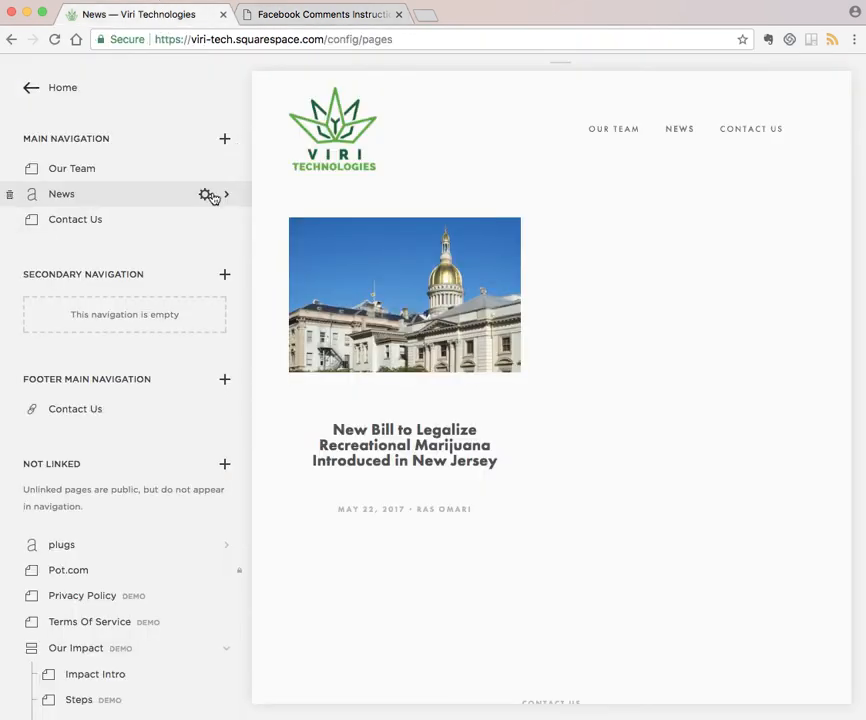
click(208, 194)
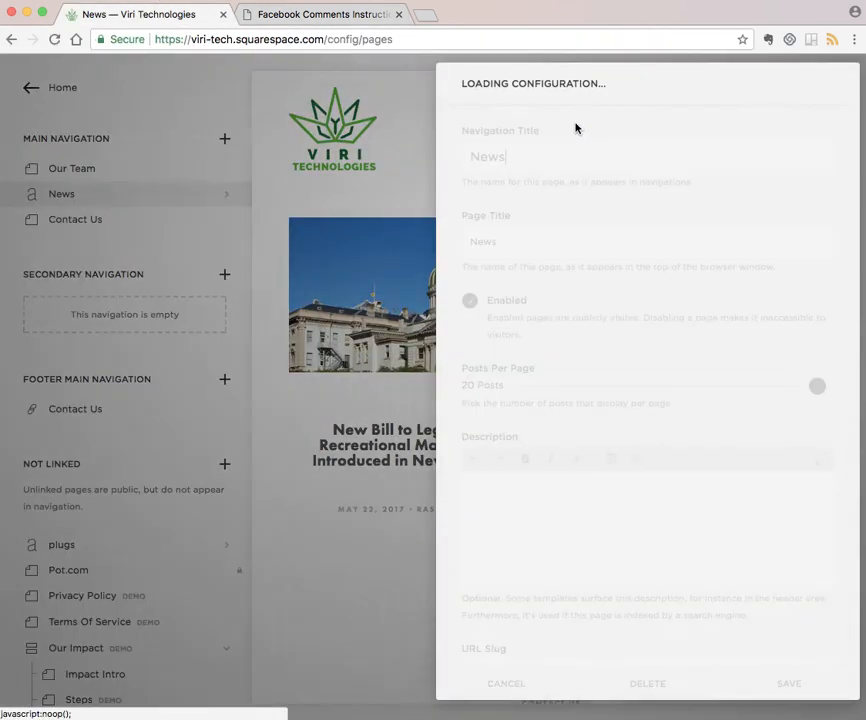
click(676, 84)
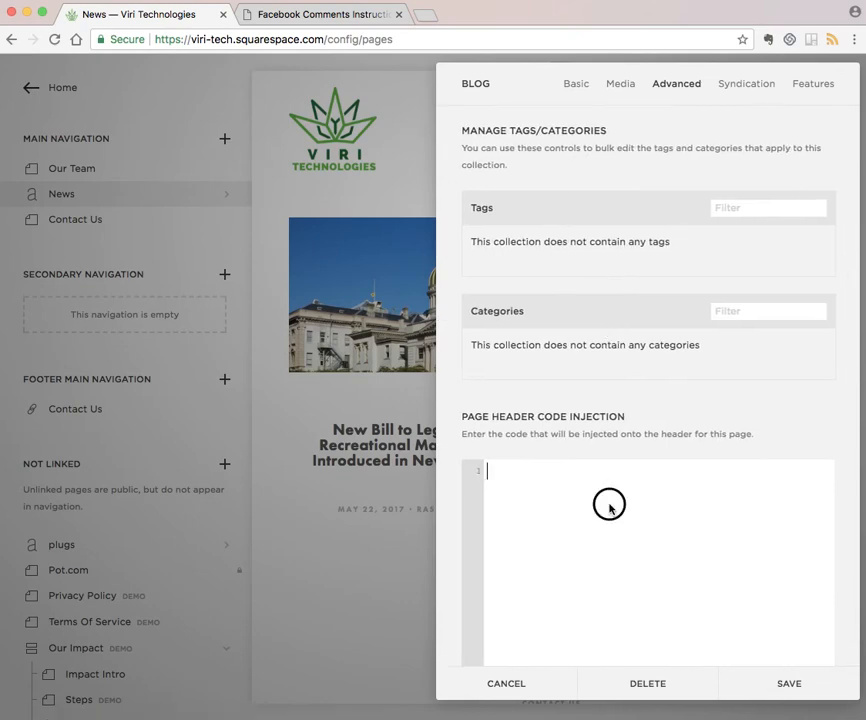
text(<!-- Plugin Facebook Comments -->)
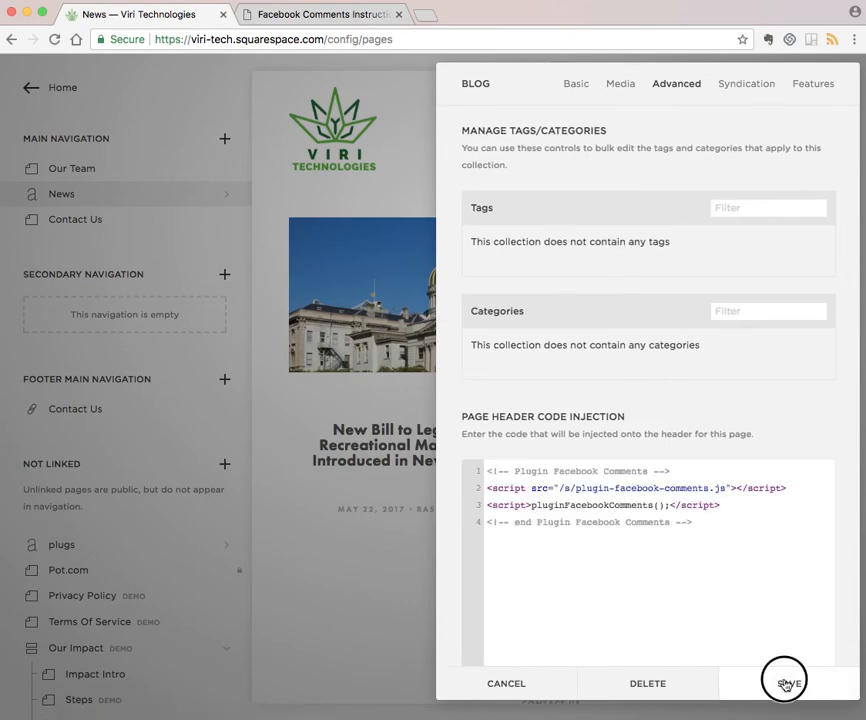
click(784, 684)
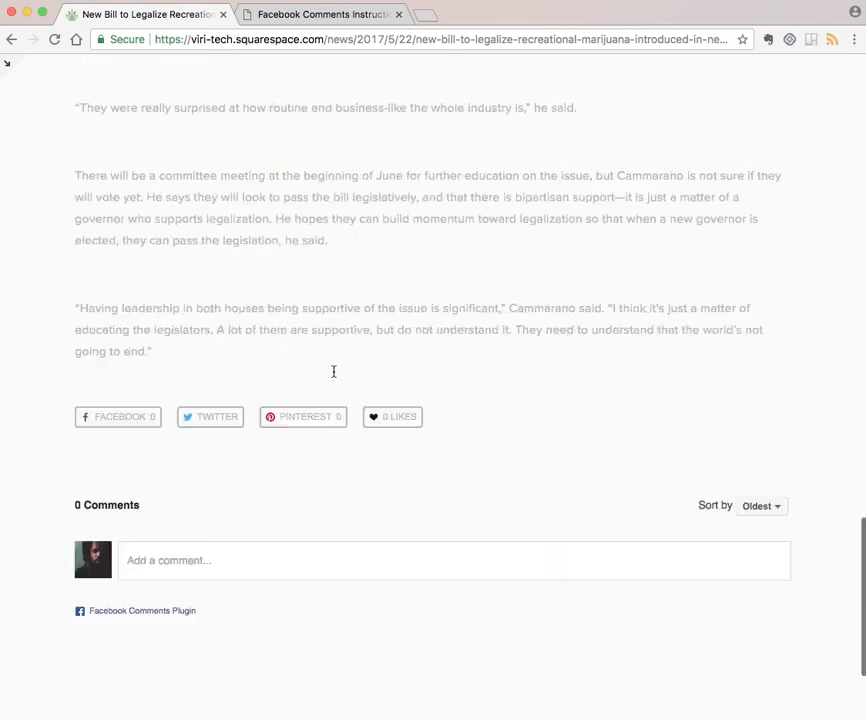
- Post the test comment 'Yay!' in the blog post's Facebook comments box
scroll(down, 3)
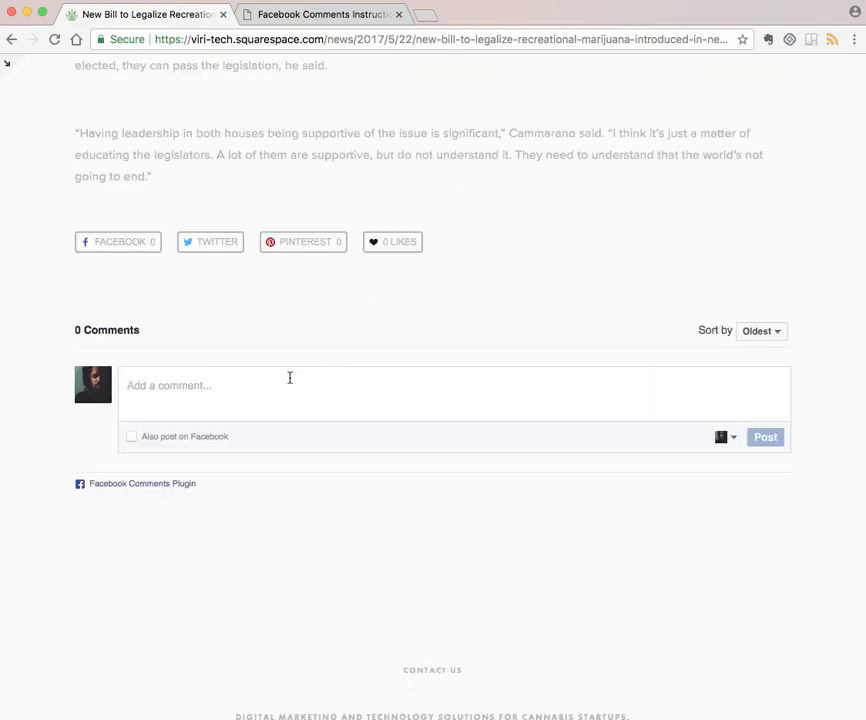
text(Yay)
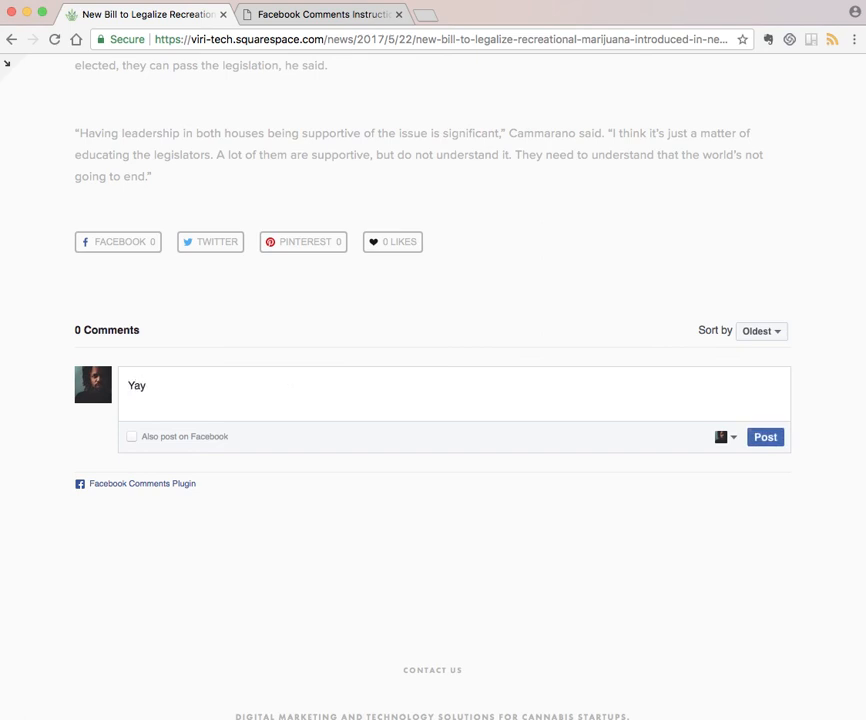
text(!)
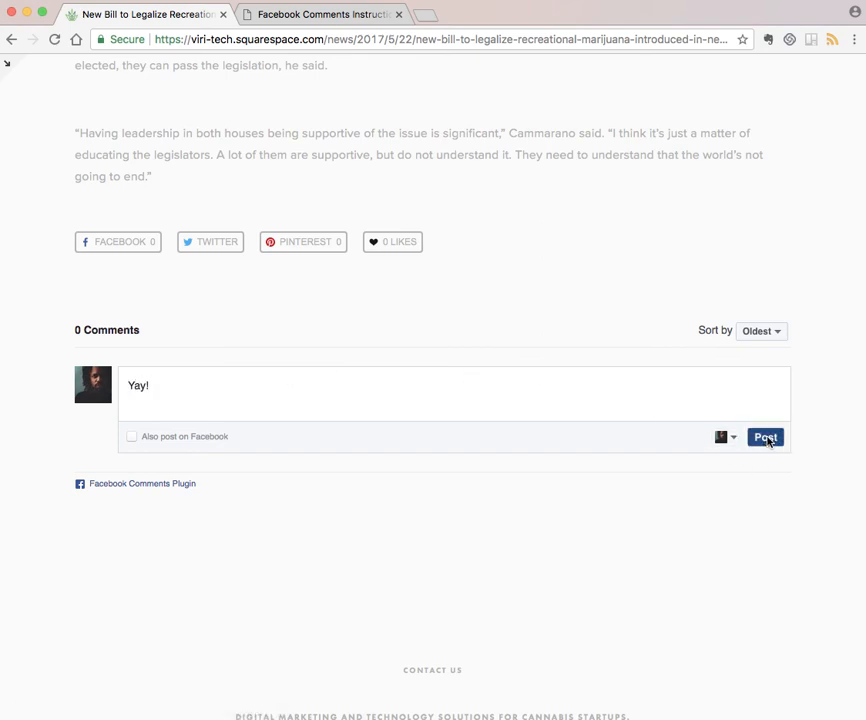
click(764, 436)
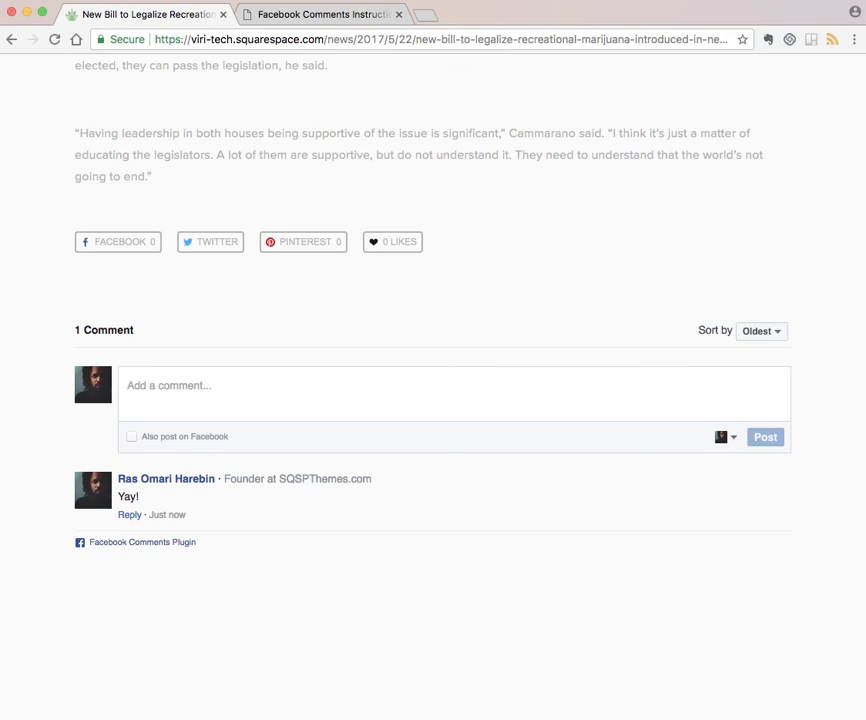
mouse_move(292, 114)
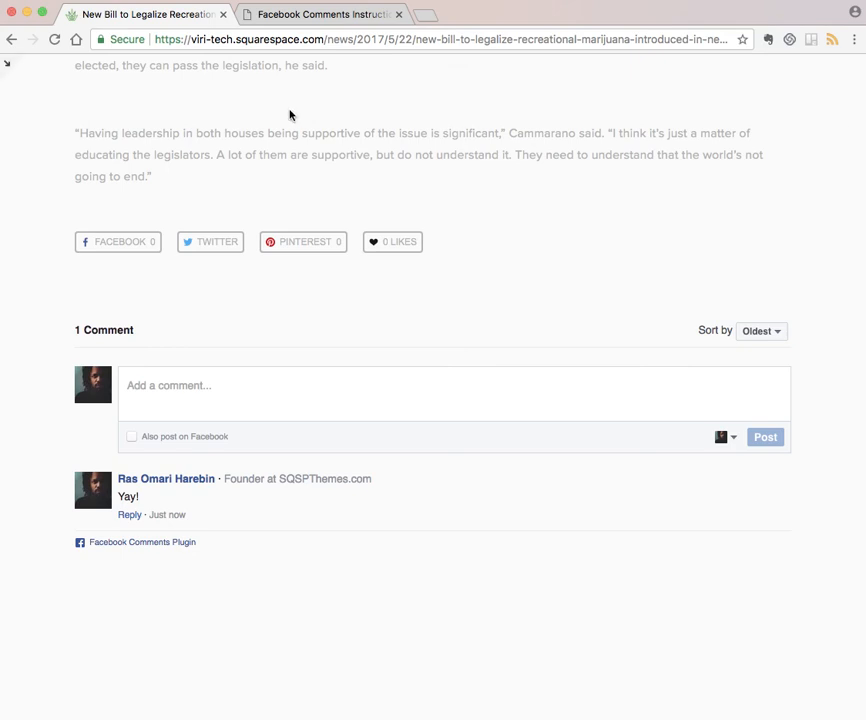
mouse_move(170, 104)
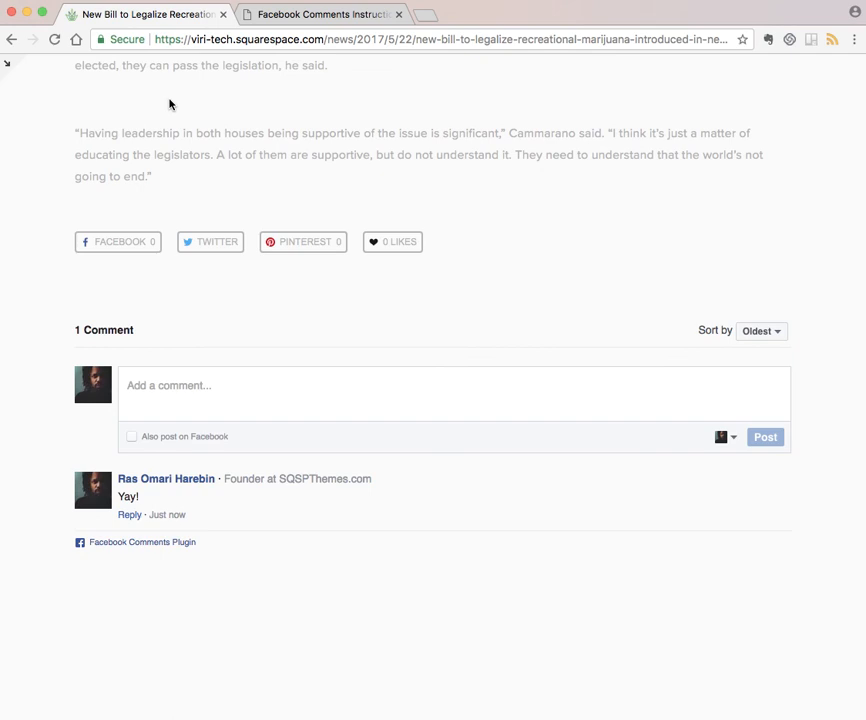
mouse_move(518, 84)
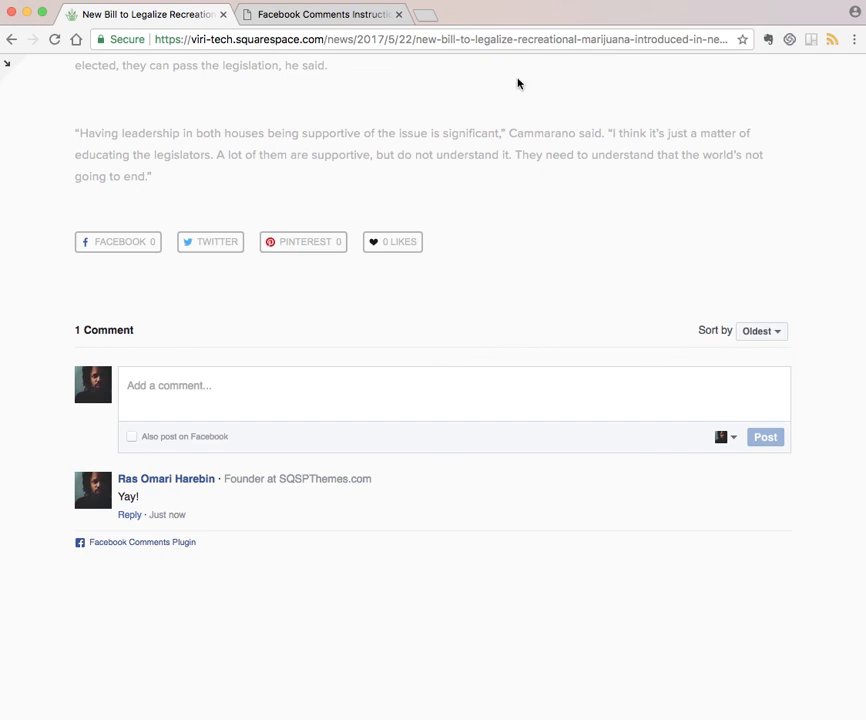